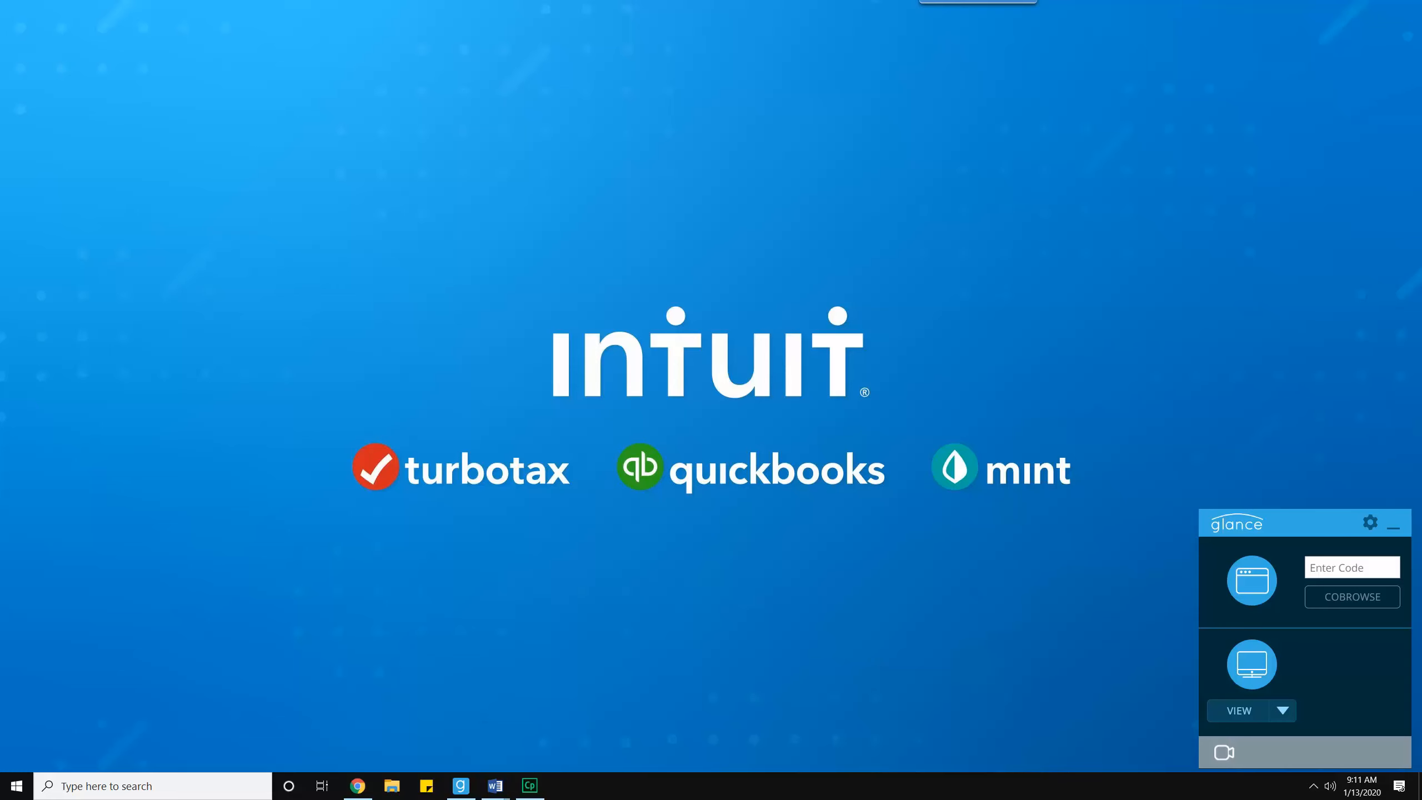
mouse_move(392, 785)
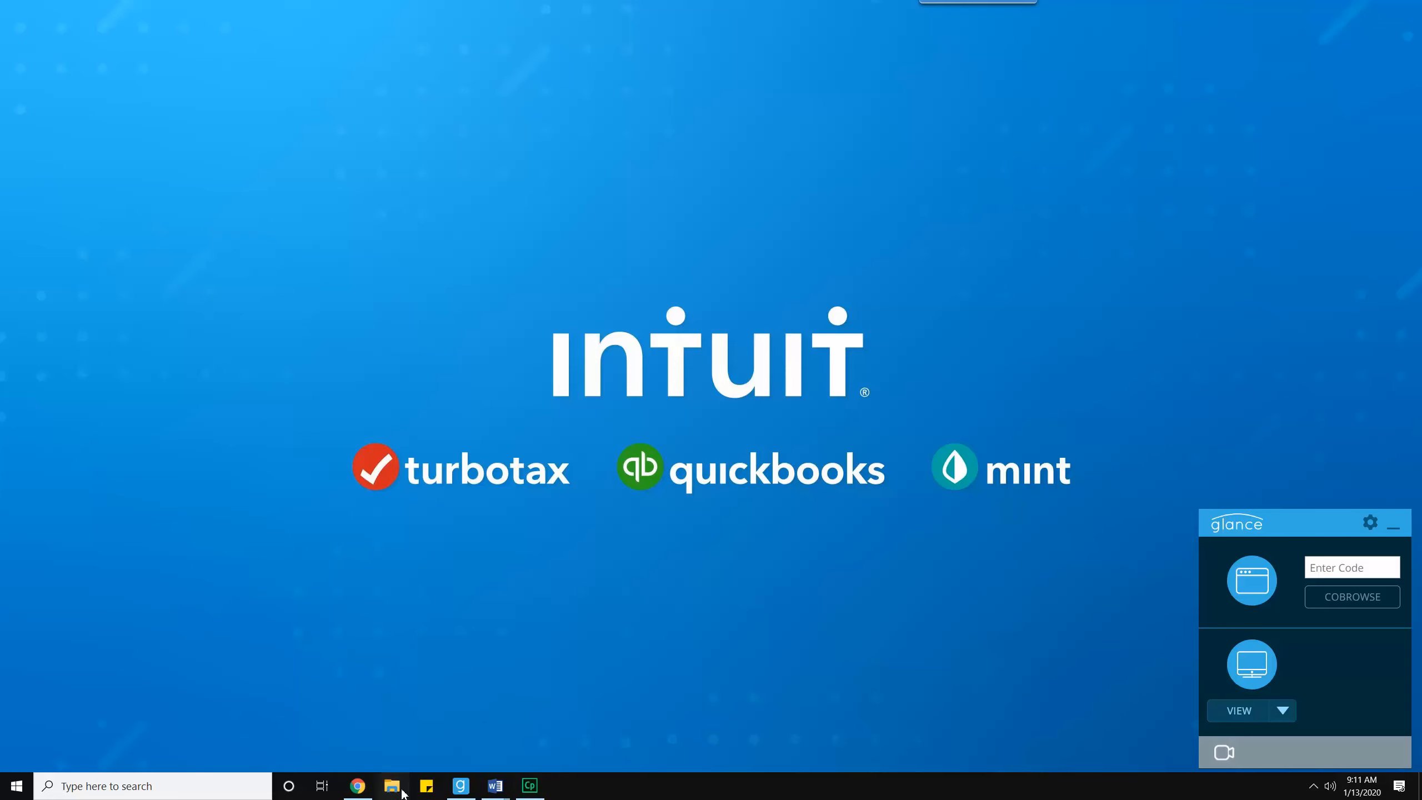
Launch File Explorer from the taskbar, landing on the Quick access view.
left_click(393, 785)
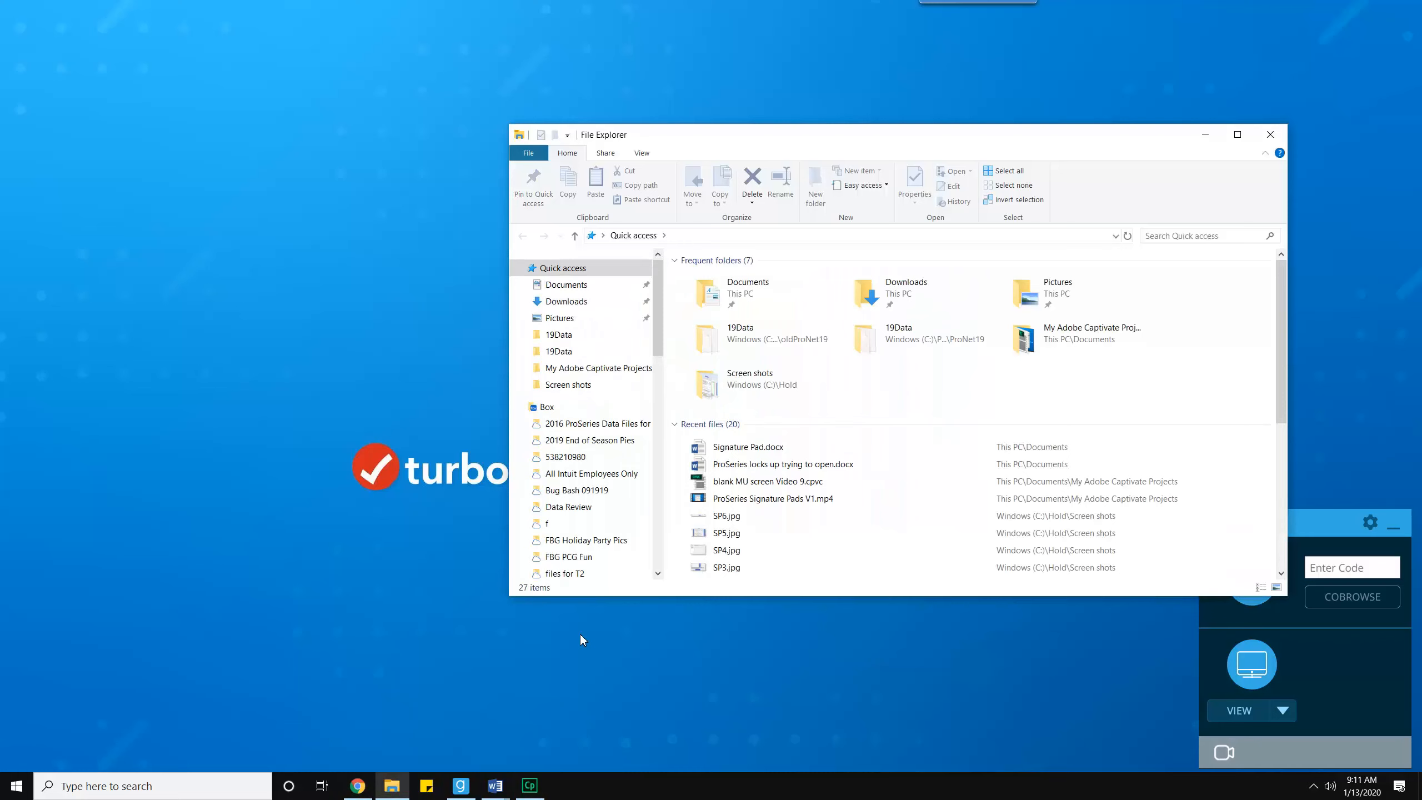
mouse_move(583, 634)
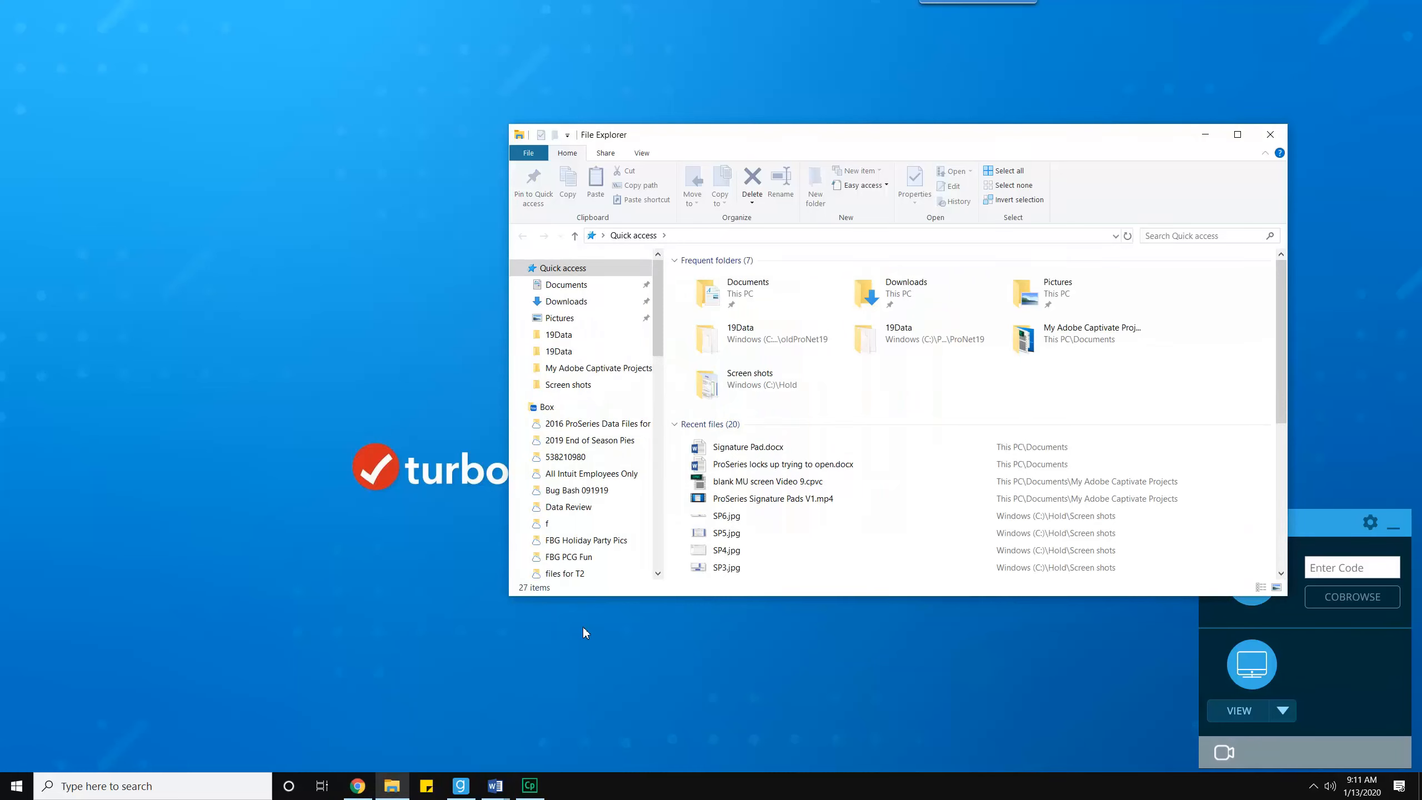
mouse_move(812, 665)
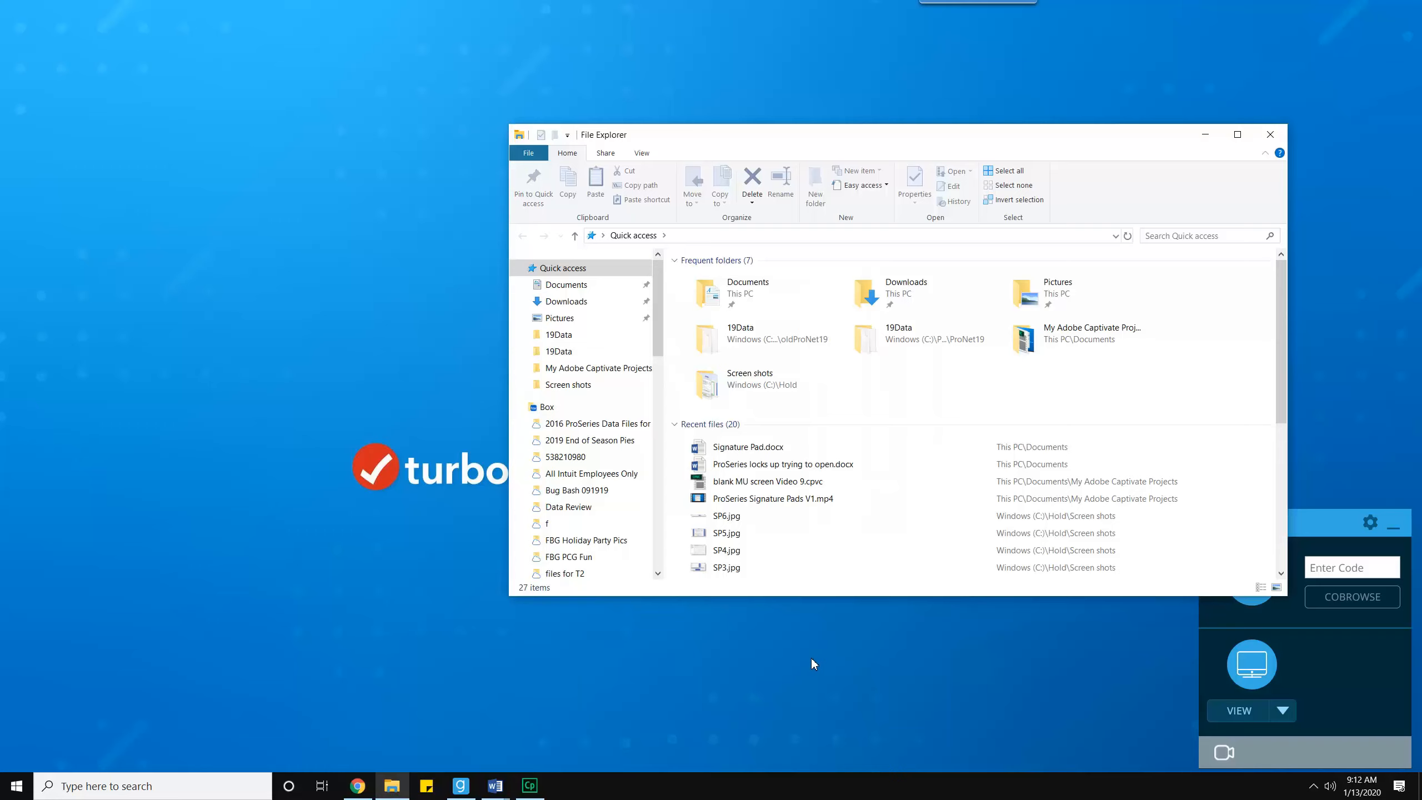
mouse_move(882, 654)
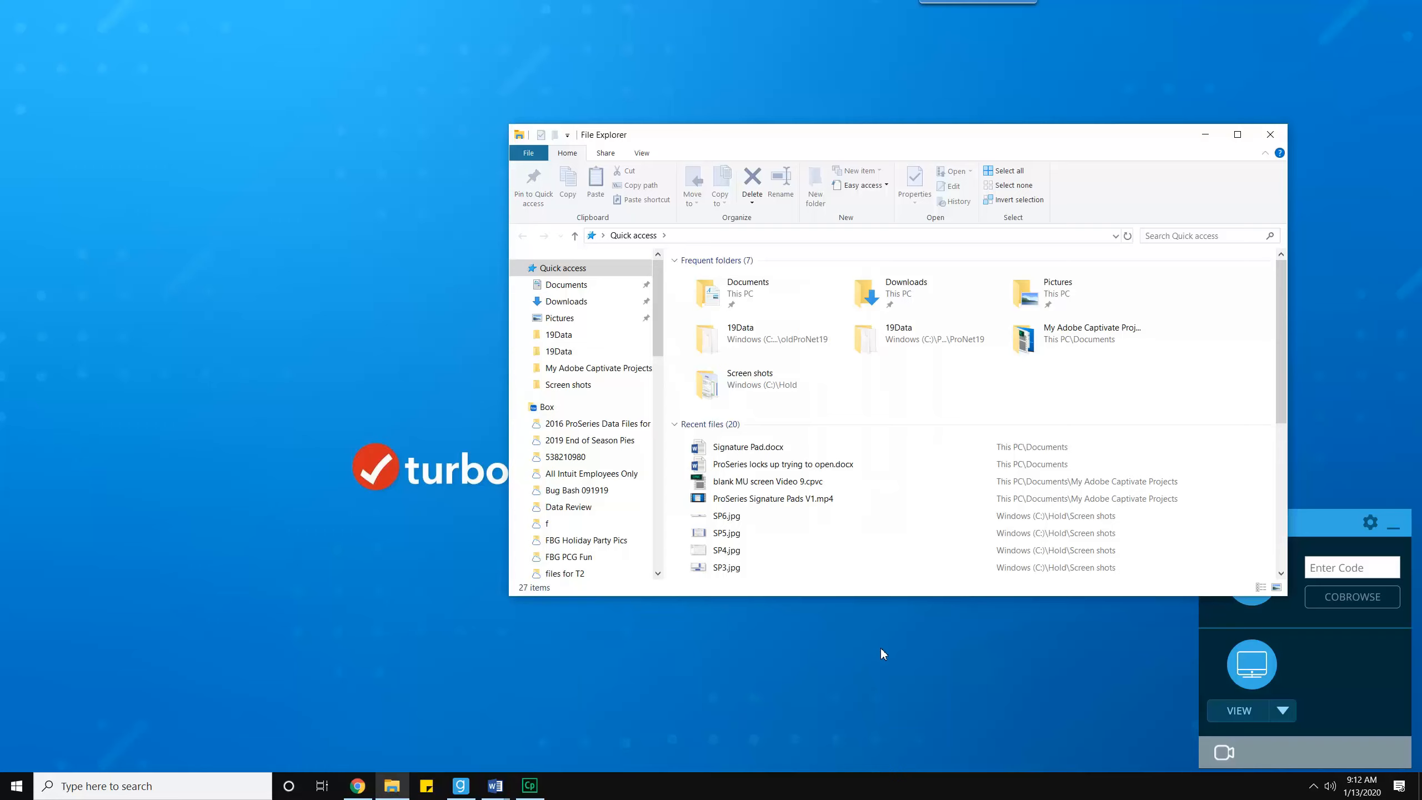